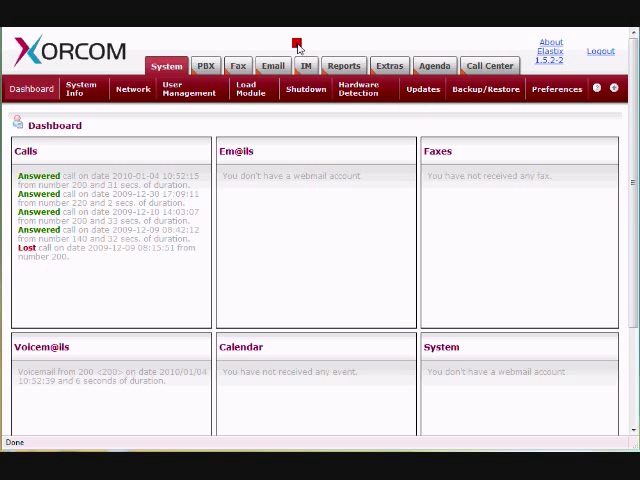
{"action": "mouse_move", "coordinate": [117, 141]}
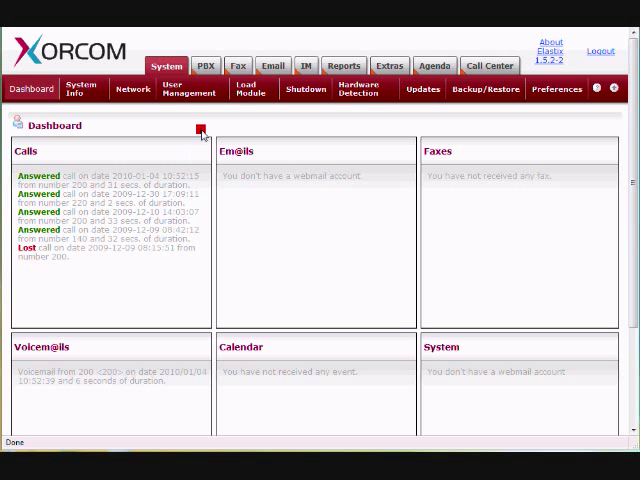
- List voicemails from a 04 Jan 2009 start date, then return to PBX Configuration
{"action": "left_click", "coordinate": [206, 65]}
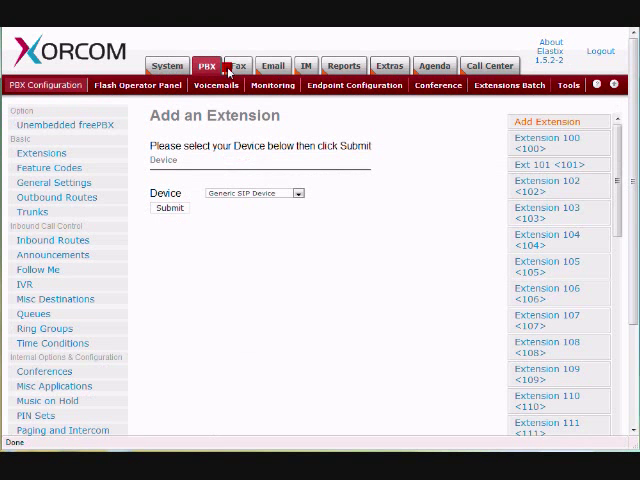
{"action": "mouse_move", "coordinate": [236, 95]}
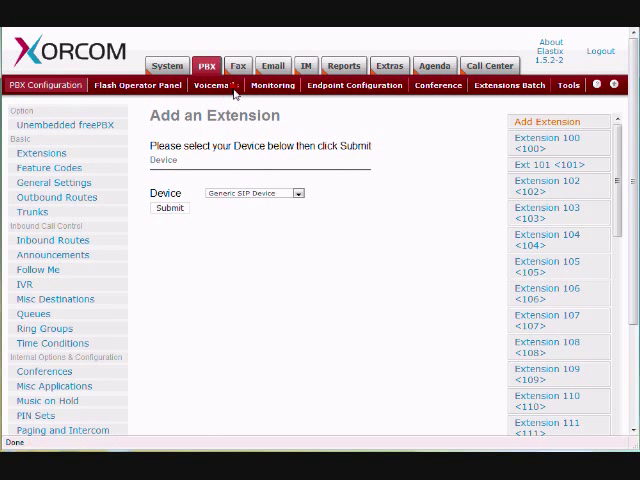
{"action": "left_click", "coordinate": [213, 84]}
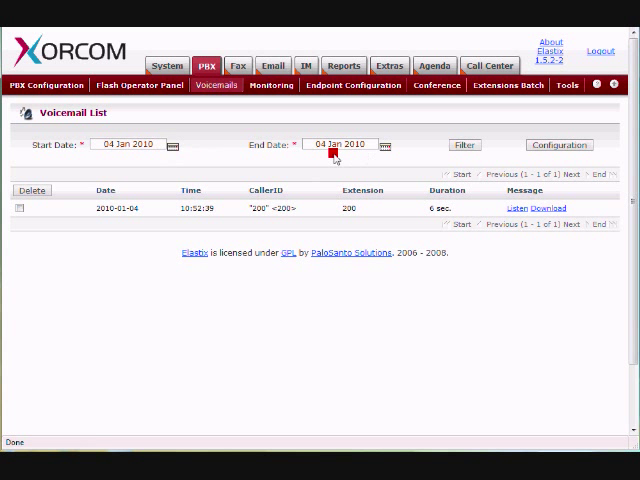
{"action": "left_click", "coordinate": [177, 145]}
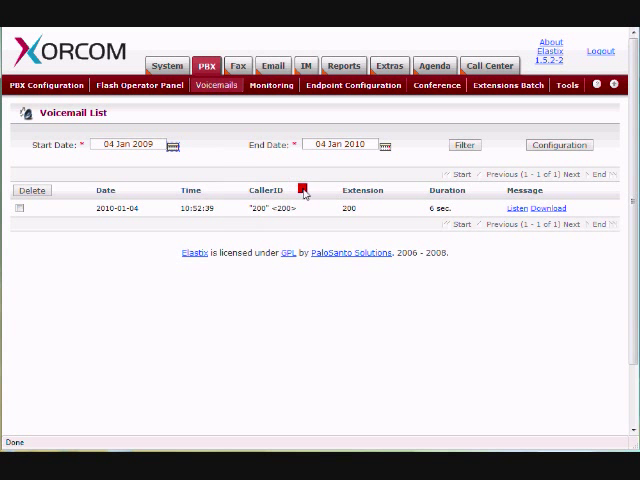
{"action": "left_click", "coordinate": [464, 145]}
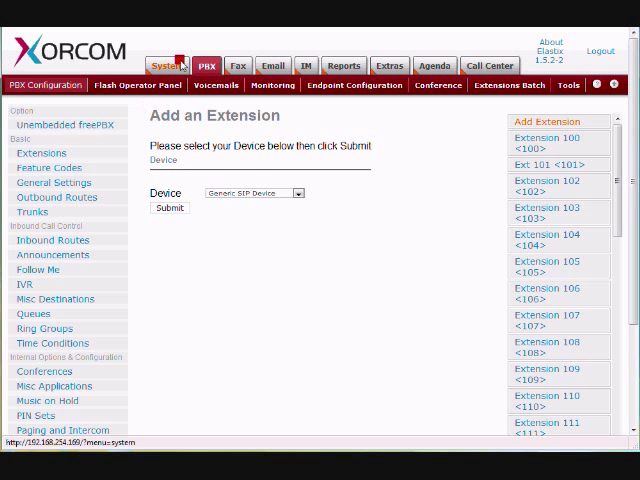
- Open System Info to view CPU, memory, swap and disk usage
{"action": "left_click", "coordinate": [168, 65]}
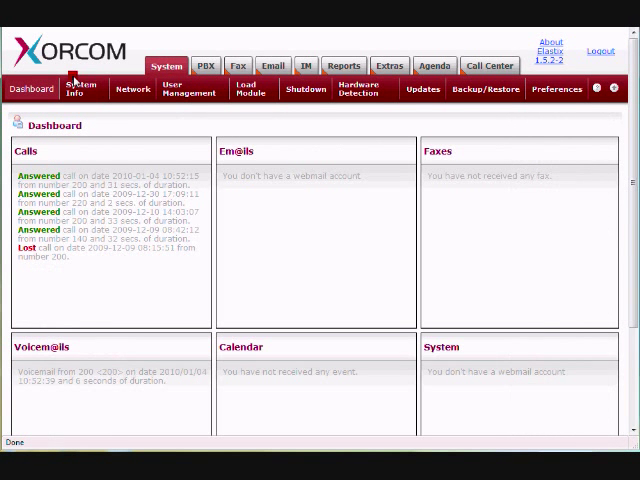
{"action": "left_click", "coordinate": [80, 88]}
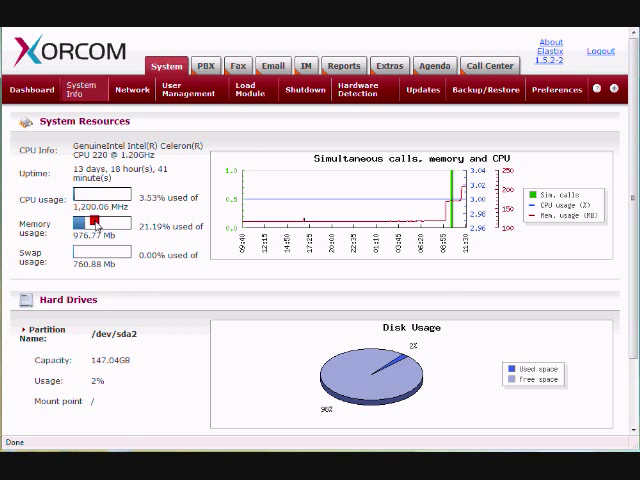
{"action": "mouse_move", "coordinate": [443, 262]}
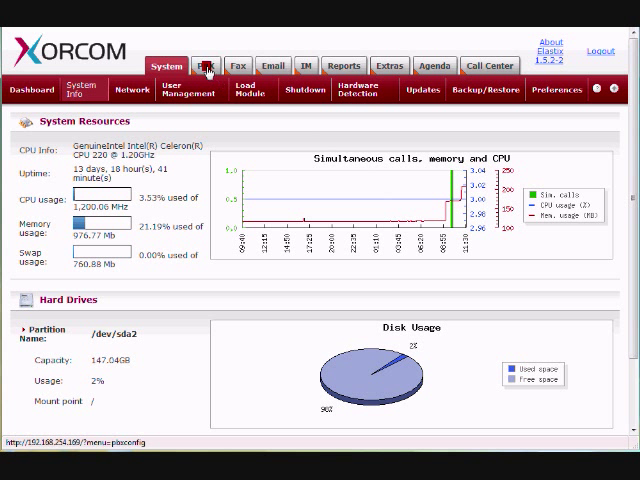
- Open Extension 100's settings page from the PBX extensions list
{"action": "left_click", "coordinate": [205, 66]}
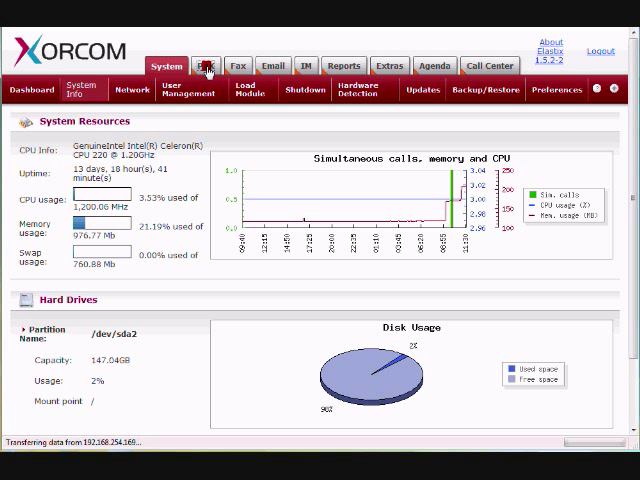
{"action": "left_click", "coordinate": [206, 65]}
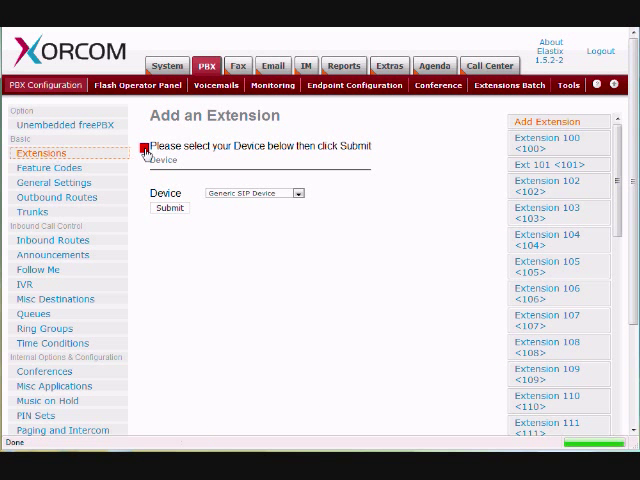
{"action": "mouse_move", "coordinate": [536, 140]}
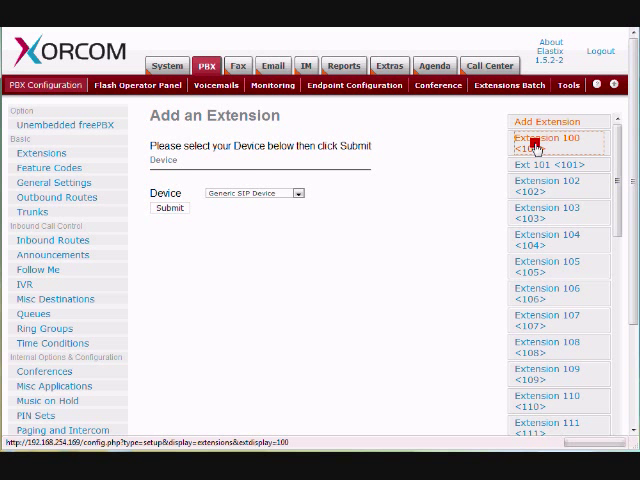
{"action": "left_click", "coordinate": [546, 143]}
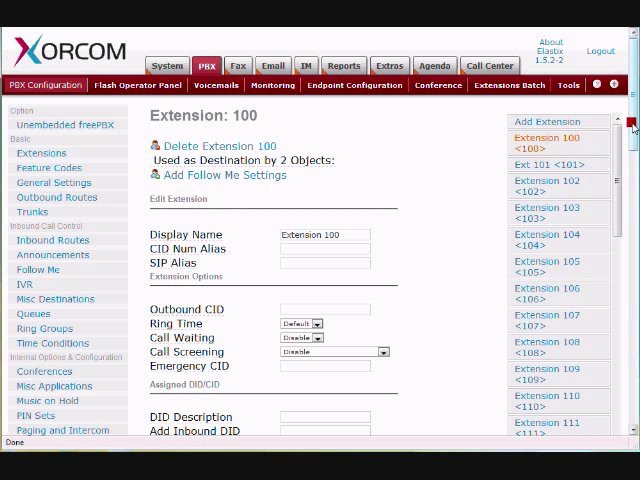
- Scroll through Extension 100's SIP device options like secret, context, port and mailbox
{"action": "left_click", "coordinate": [330, 235]}
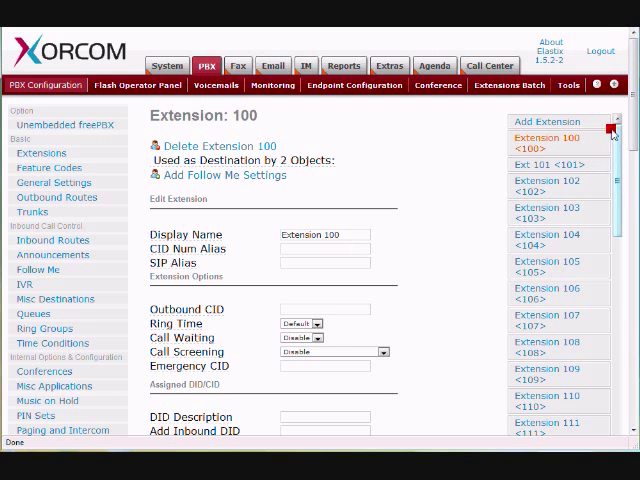
{"action": "scroll", "scroll_direction": "down", "scroll_amount": 3}
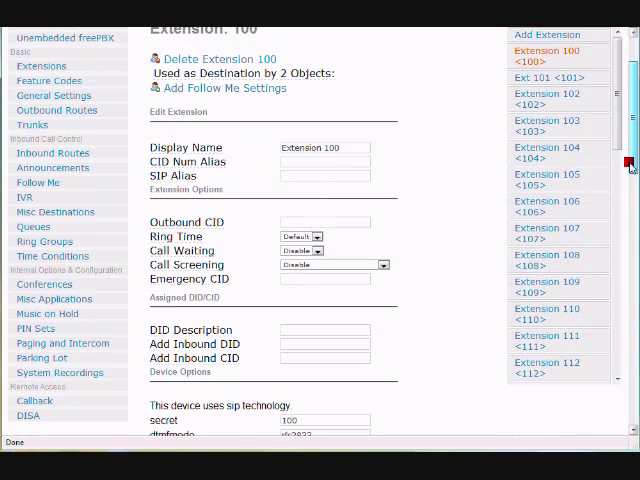
{"action": "scroll", "scroll_direction": "down", "scroll_amount": 3}
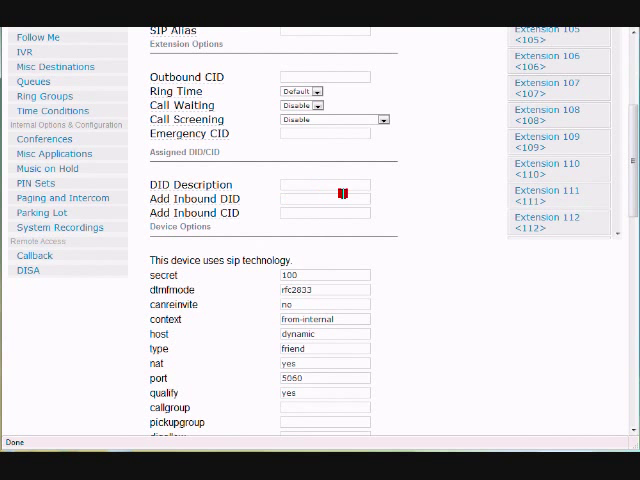
{"action": "mouse_move", "coordinate": [207, 190]}
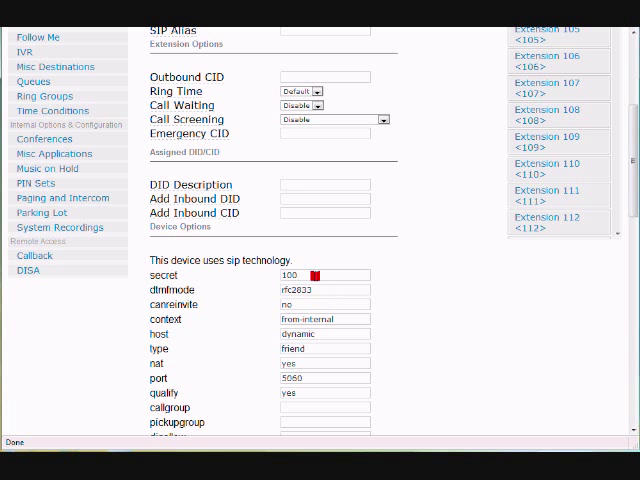
{"action": "scroll", "scroll_direction": "down", "scroll_amount": 3}
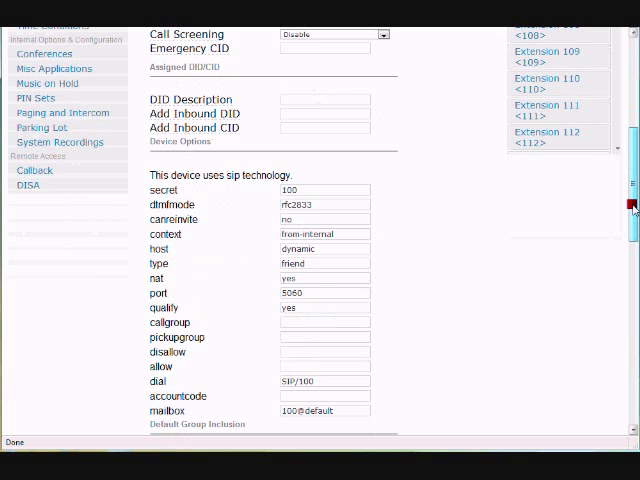
{"action": "scroll", "scroll_direction": "down", "scroll_amount": 3}
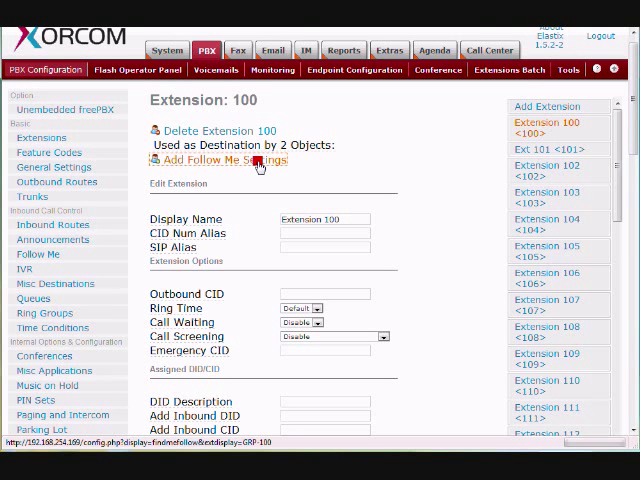
{"action": "left_click", "coordinate": [225, 160]}
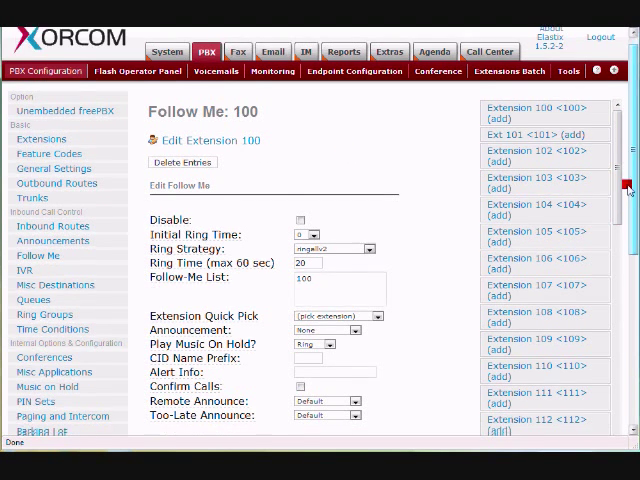
{"action": "scroll", "scroll_direction": "down", "scroll_amount": 3}
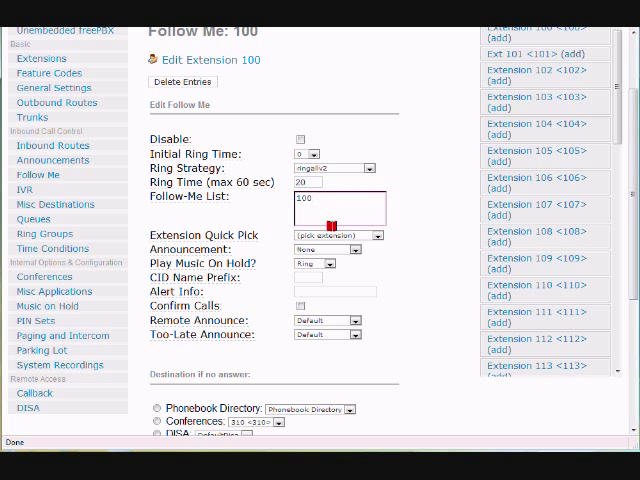
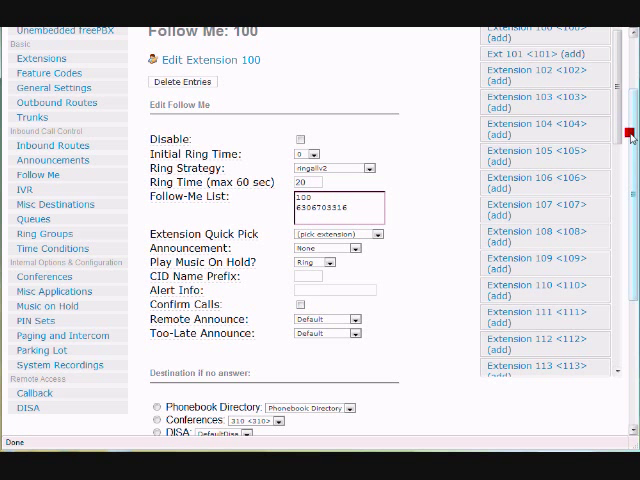
{"action": "scroll", "scroll_direction": "down", "scroll_amount": 3}
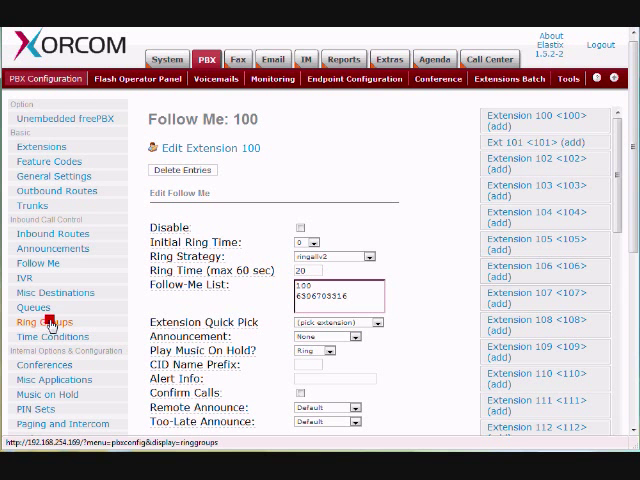
- Open ring group Main (600), keeping ringall strategy with extensions 200, 220, 140
{"action": "left_click", "coordinate": [44, 322]}
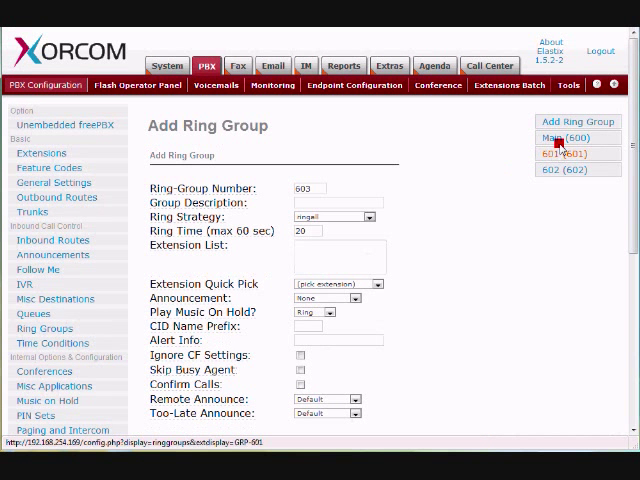
{"action": "left_click", "coordinate": [561, 136]}
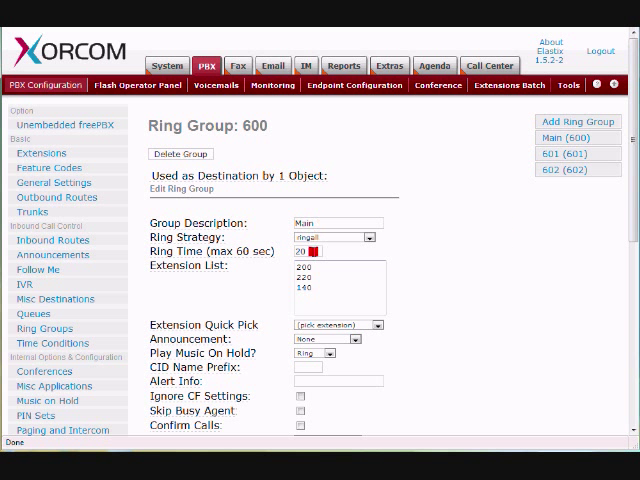
{"action": "left_click", "coordinate": [336, 237]}
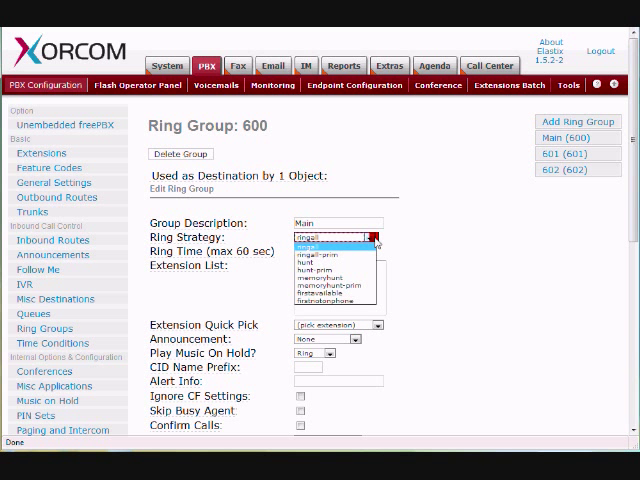
{"action": "left_click", "coordinate": [335, 248]}
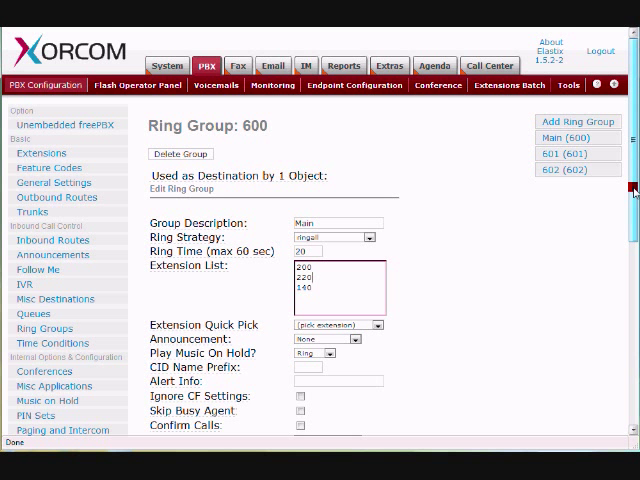
{"action": "mouse_move", "coordinate": [343, 65]}
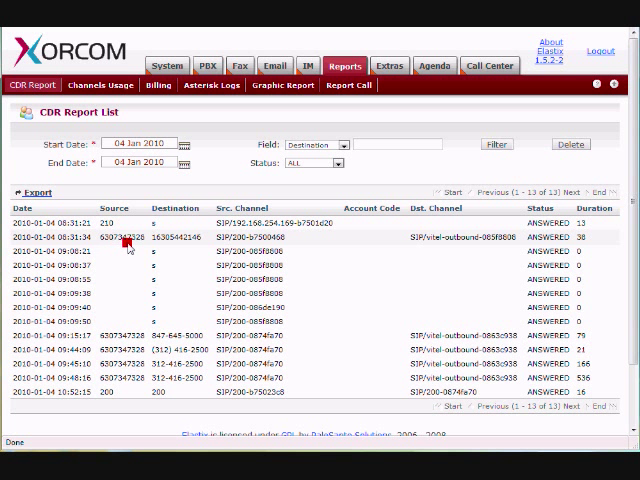
{"action": "mouse_move", "coordinate": [432, 250]}
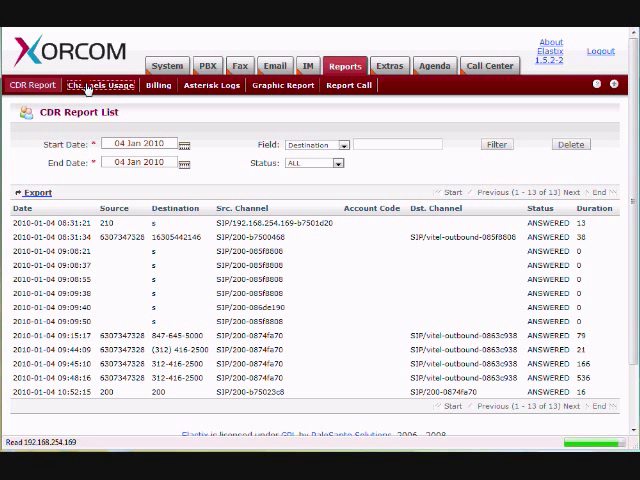
- View the Channels Usage graphs for total, Zap, SIP and IAX channels
{"action": "left_click", "coordinate": [100, 84]}
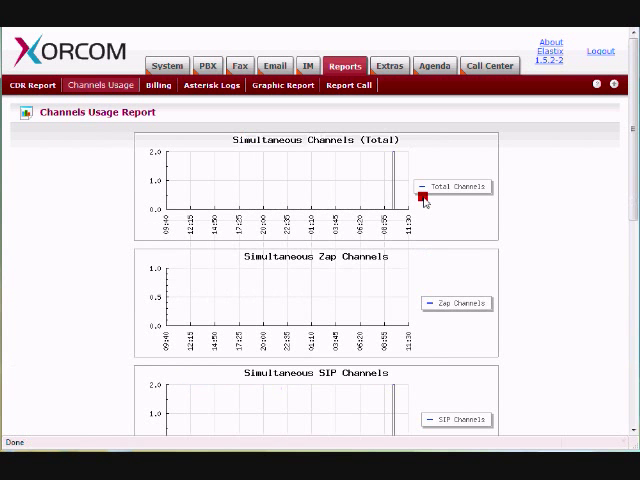
{"action": "scroll", "scroll_direction": "down", "scroll_amount": 3}
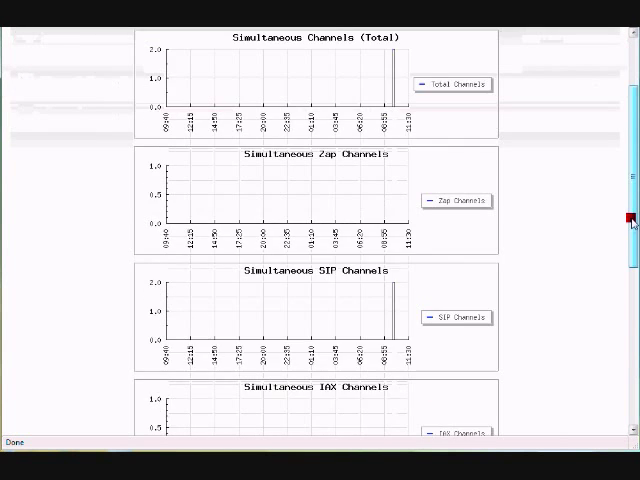
{"action": "scroll", "scroll_direction": "up", "scroll_amount": 3}
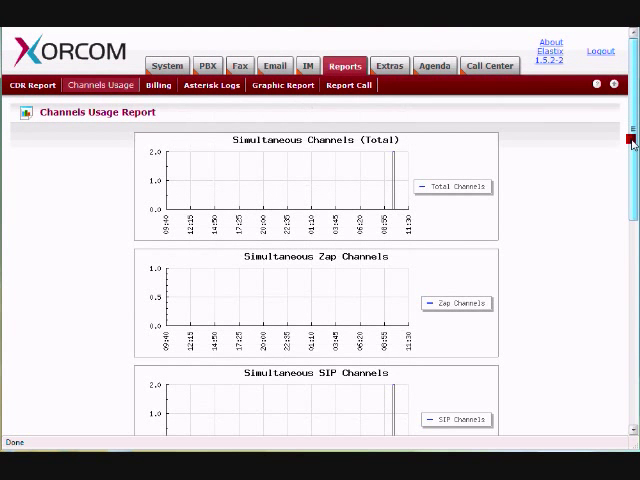